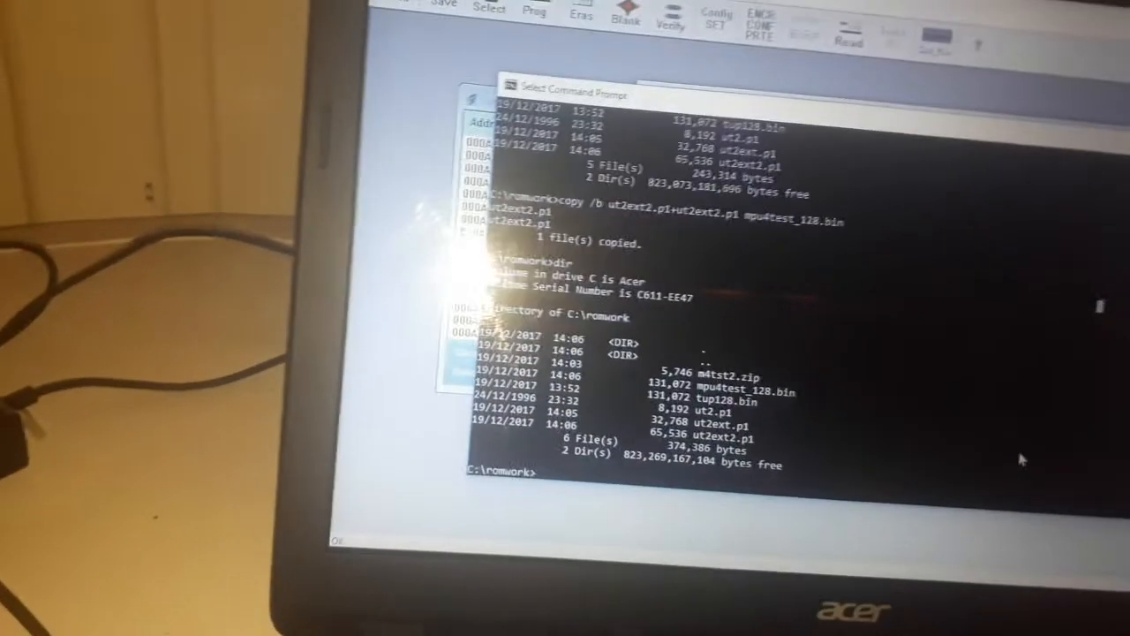
# - Join copies of ut2.p1 with copy /b into a 32,768-byte ut2new.bin, then list romwork
pyautogui.write('copy /')
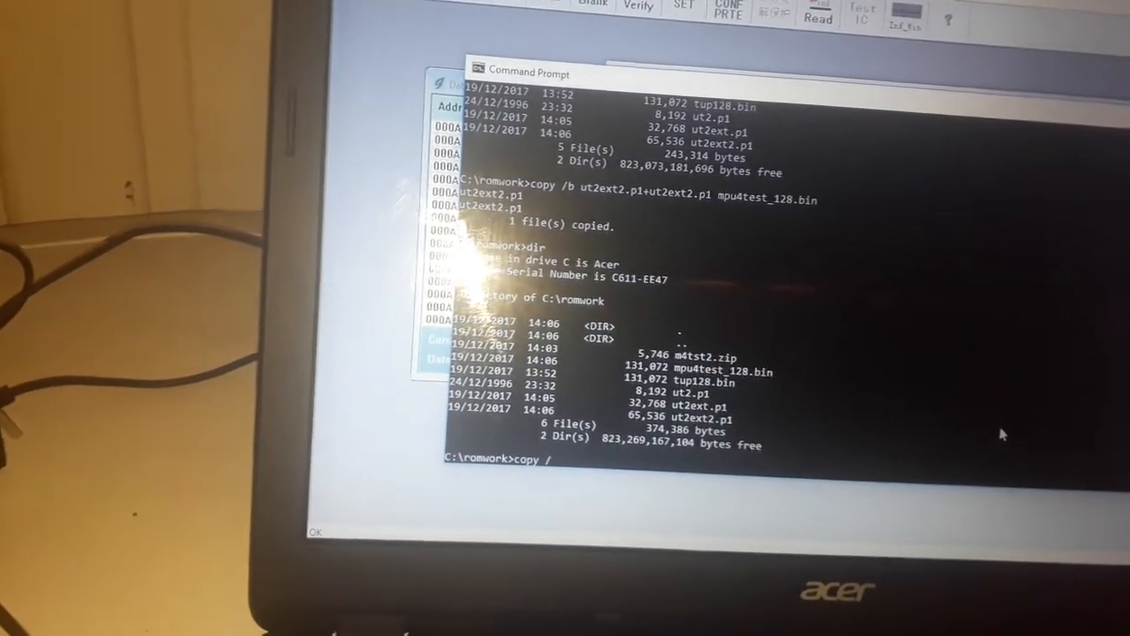
pyautogui.write('b ut2.p1')
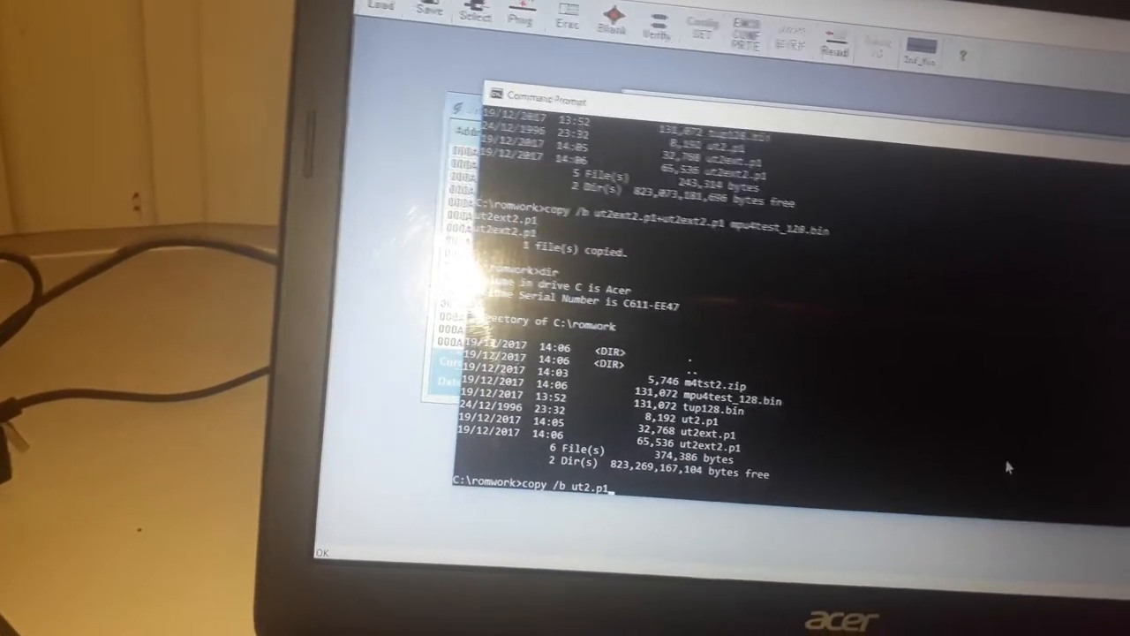
pyautogui.write('+ut2.p1+ut2.p1')
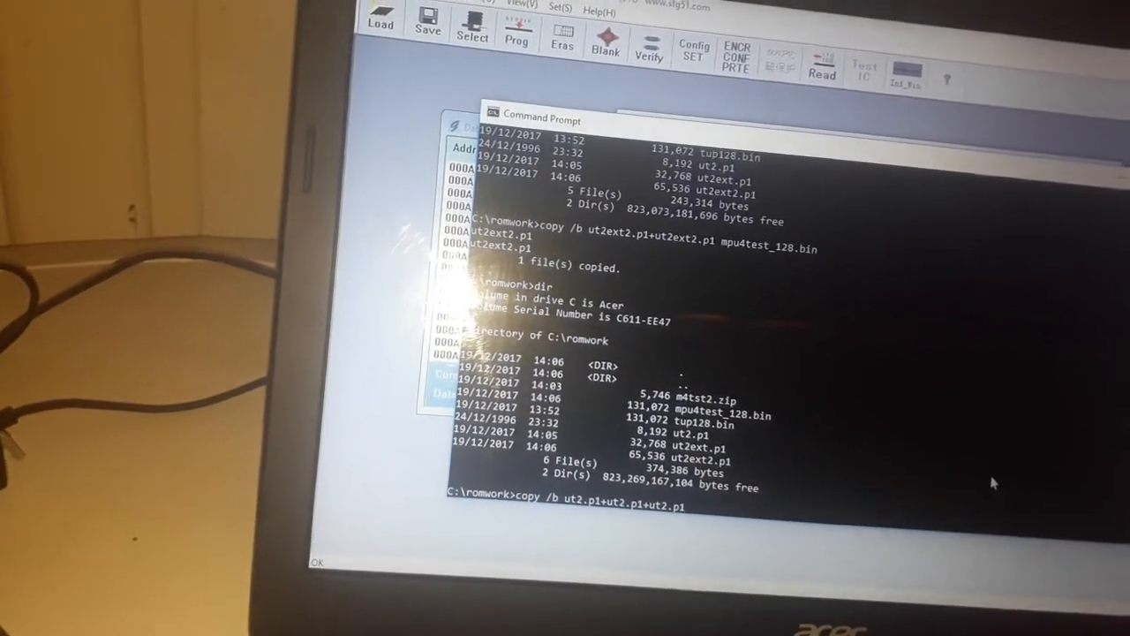
pyautogui.write('+ut2.p1')
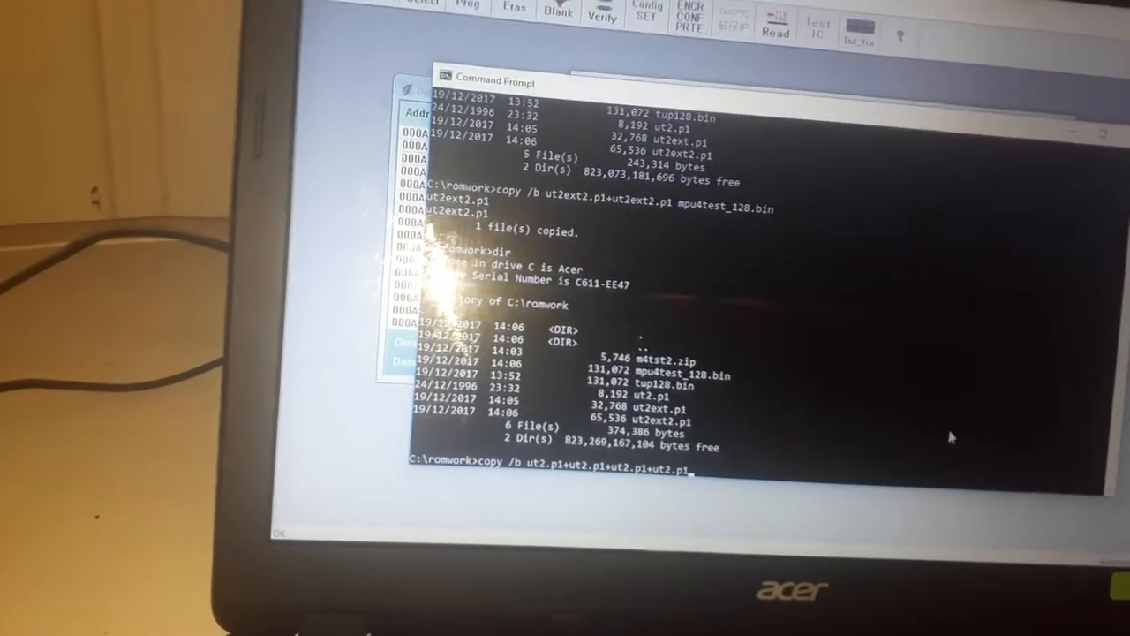
pyautogui.write('u')
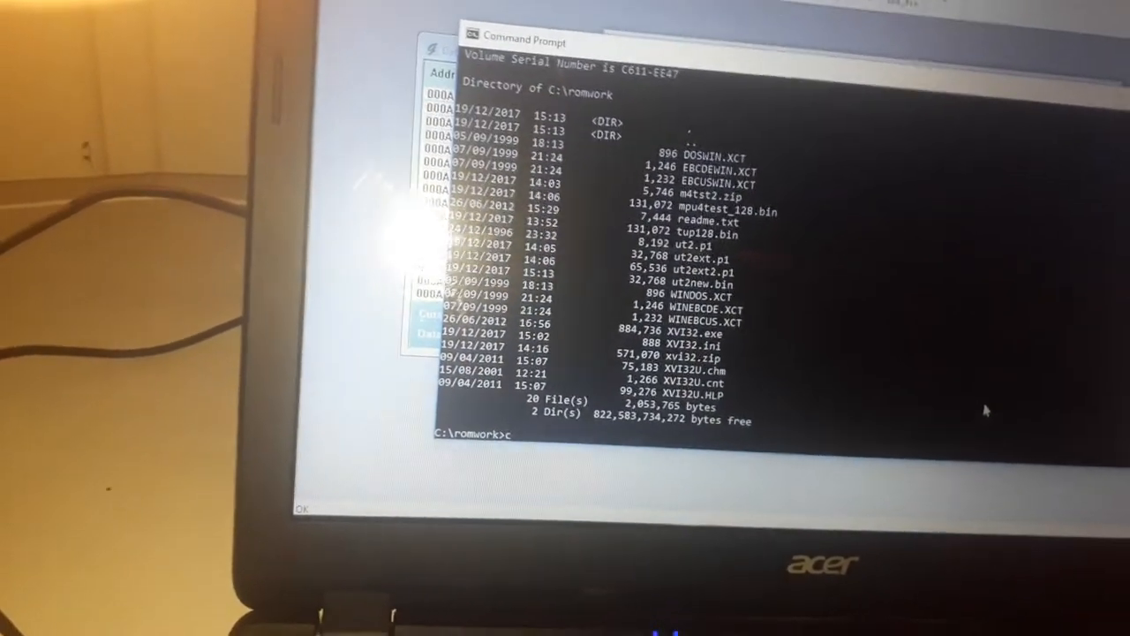
# - Run copy /b ut2new.bin+ut2new.bin mpu4_64k.bin, getting '1 file copied'
pyautogui.write('opy')
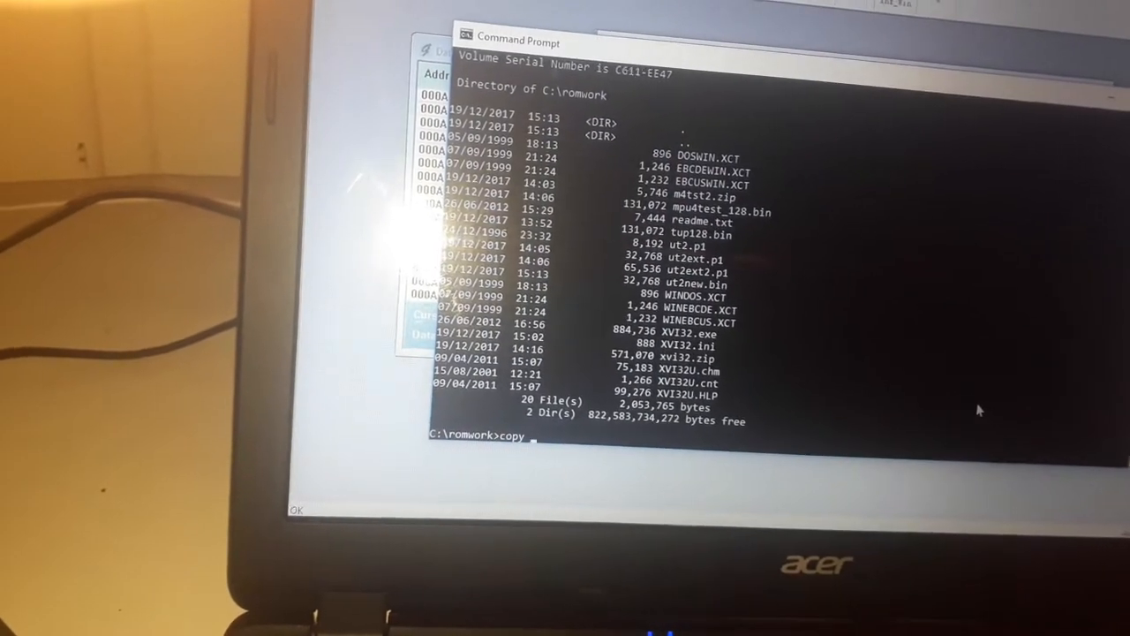
pyautogui.write('/b ut2new.bin+ut2new.bin')
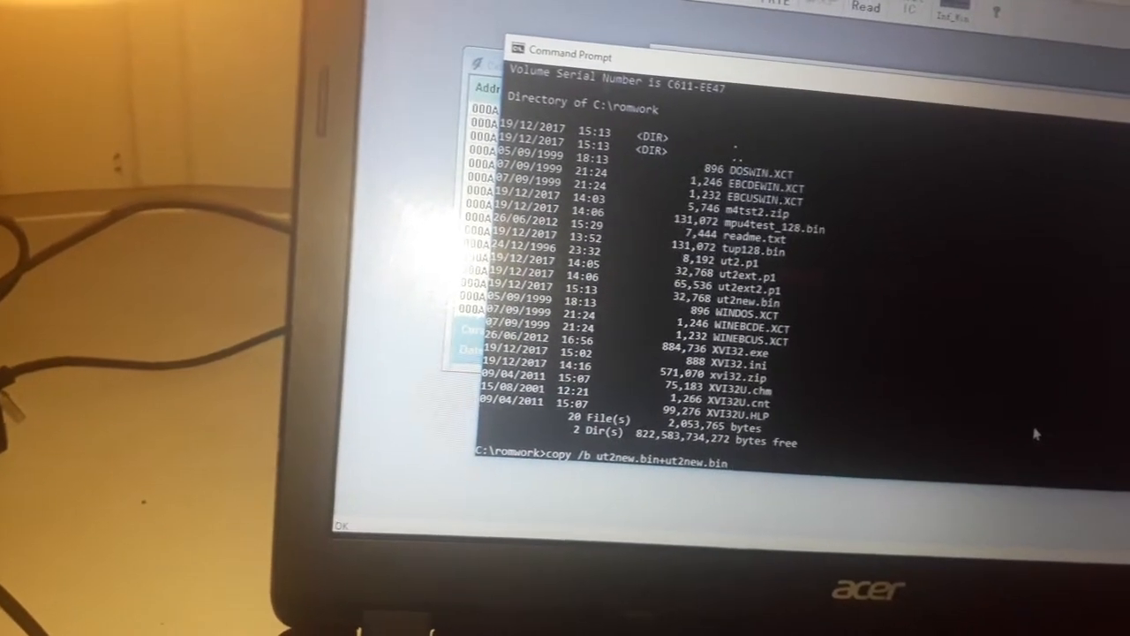
pyautogui.write('mpu4_64k')
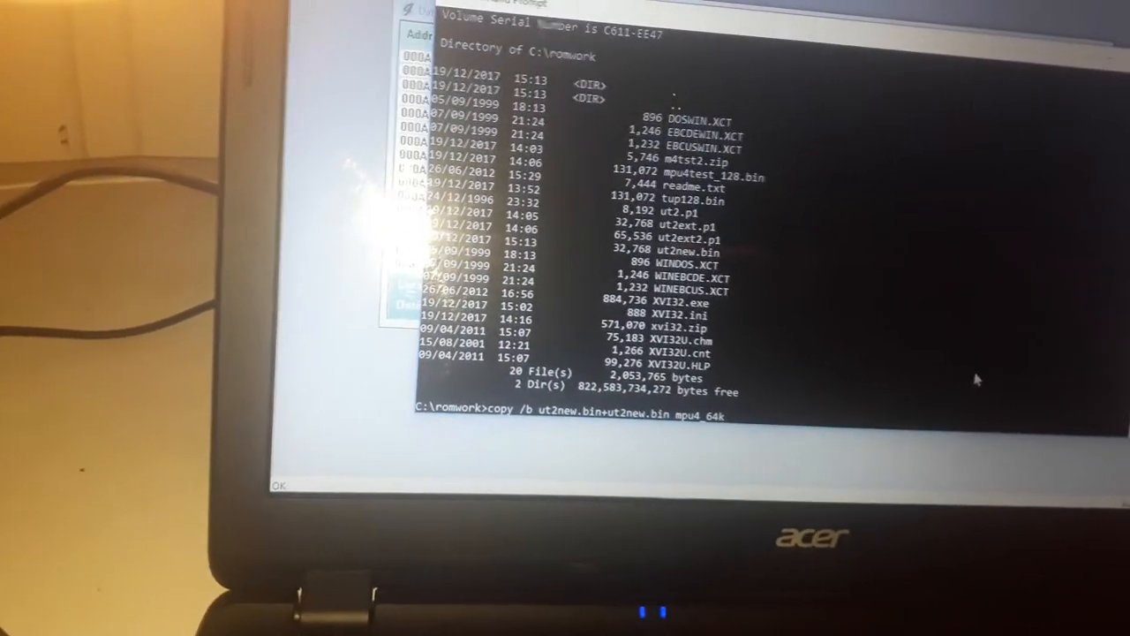
pyautogui.write('.bin')
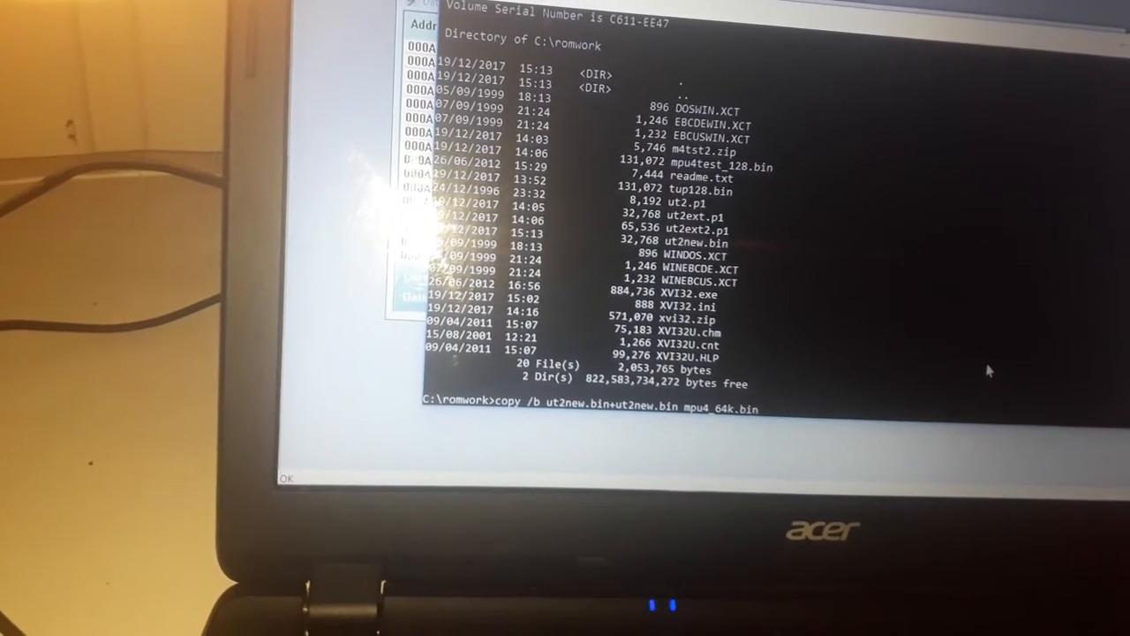
pyautogui.press('enter')
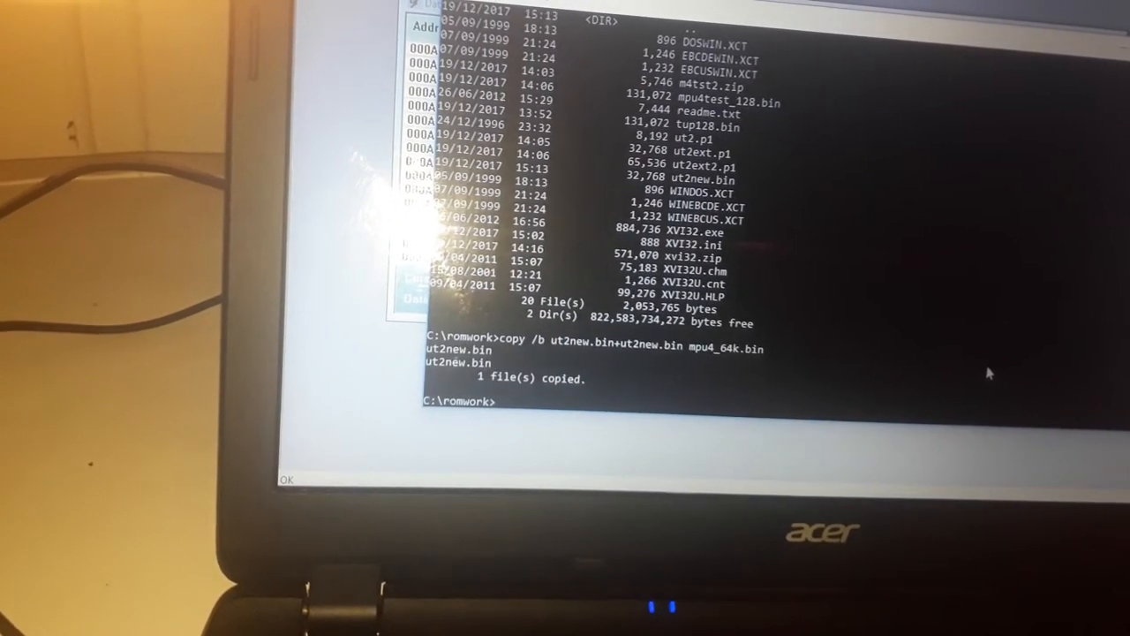
# - Run dir mpu4_64k.bin to see the new file's size
pyautogui.write('dir')
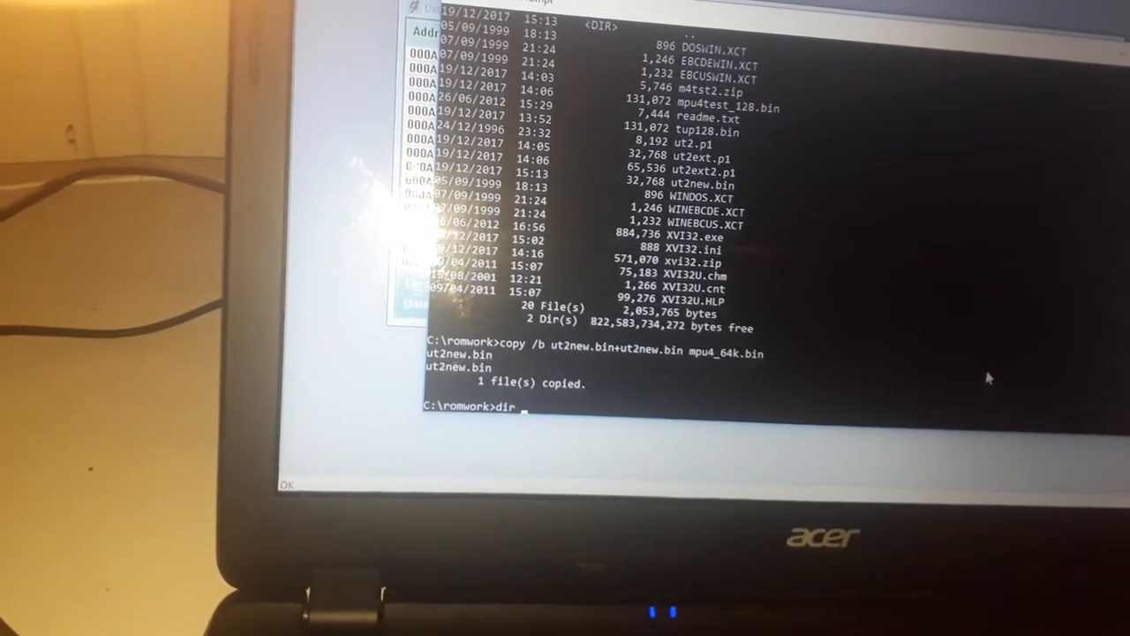
pyautogui.write('mpu4_6')
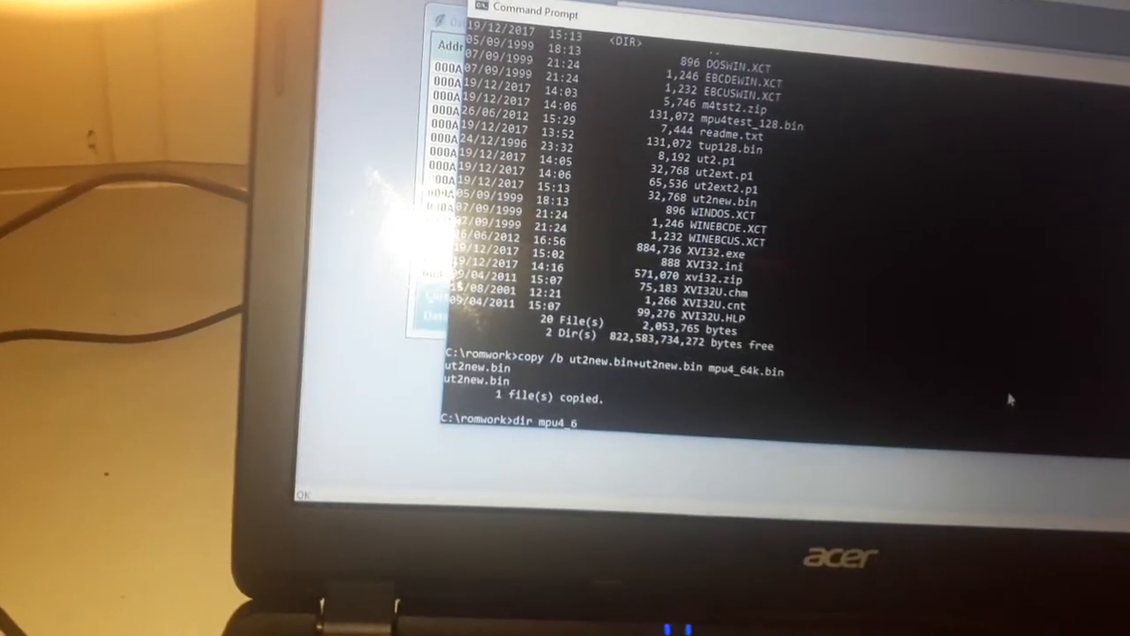
pyautogui.write('4')
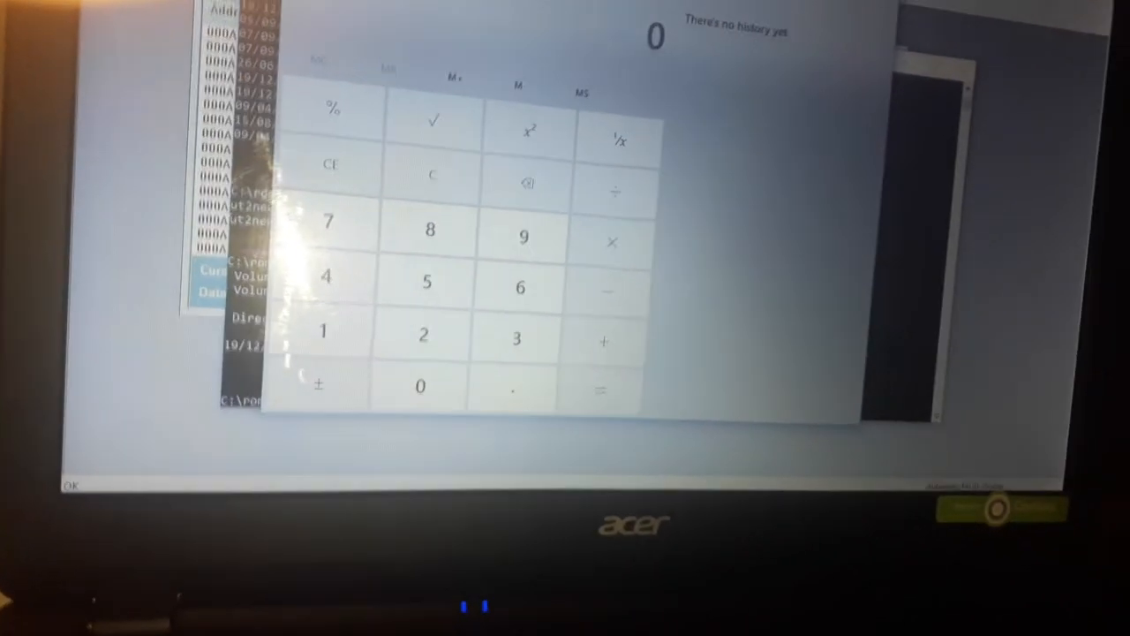
# - Calculate 64 × 8 = 512, clear, and begin multiplying 128 by 8
pyautogui.click(519, 287)
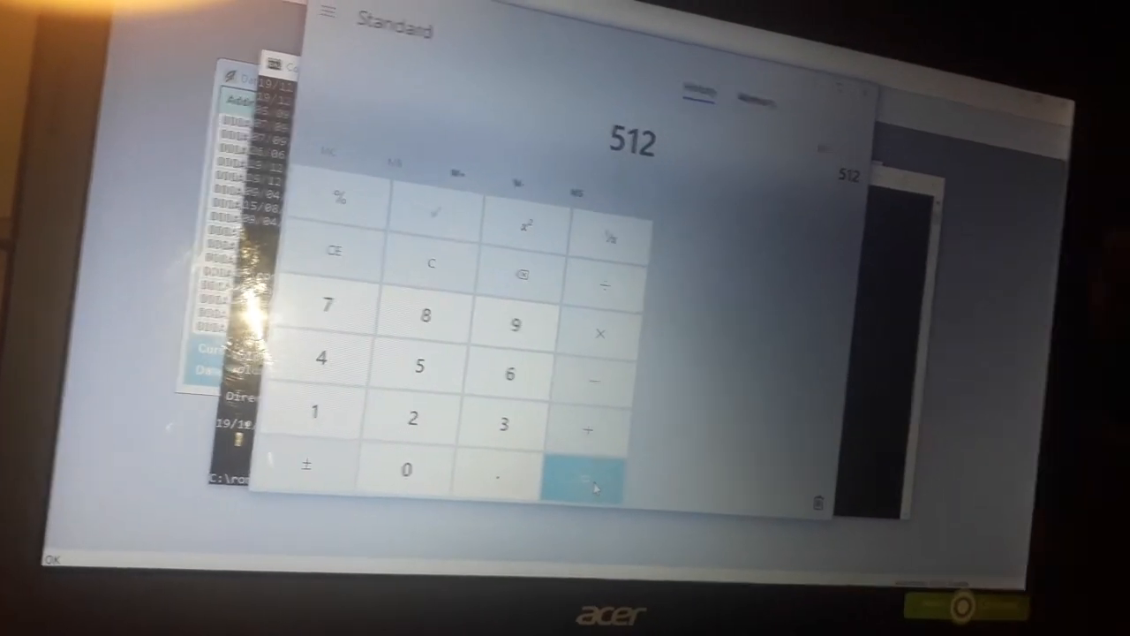
pyautogui.click(580, 477)
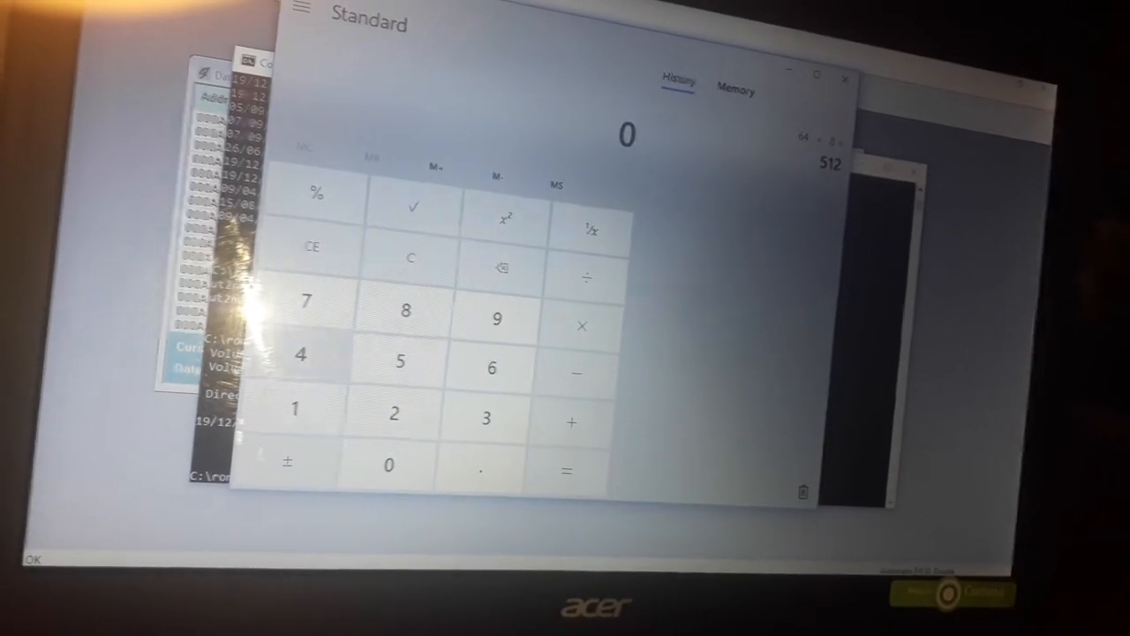
pyautogui.click(401, 313)
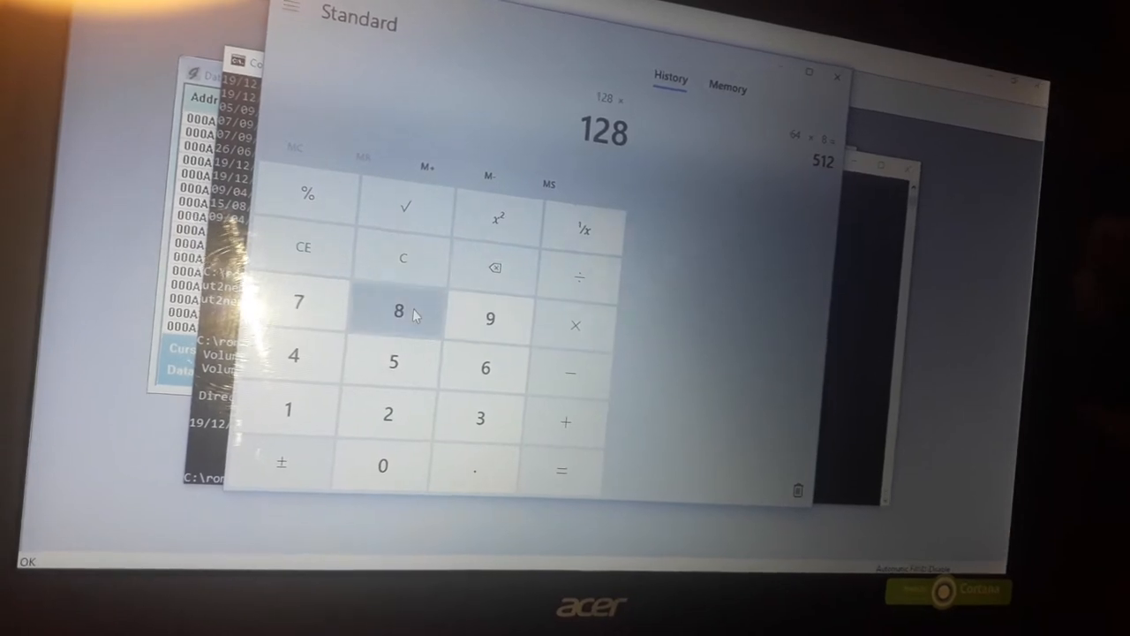
pyautogui.click(565, 481)
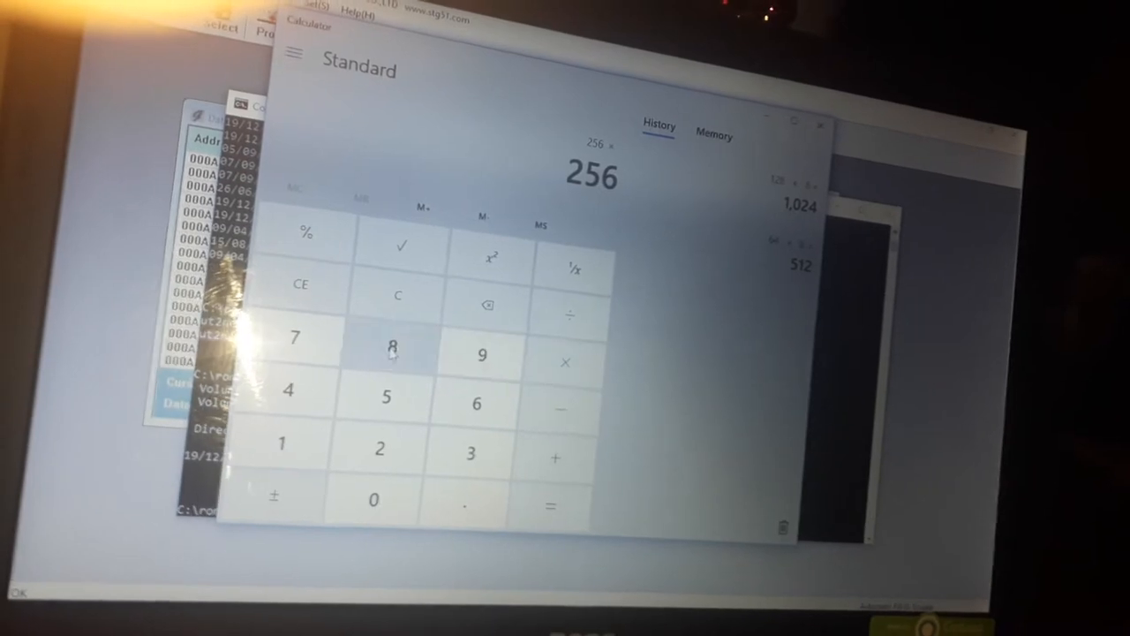
# - Multiply 256 by 8 on the calculator keypad
pyautogui.click(552, 515)
pyautogui.write('copy')
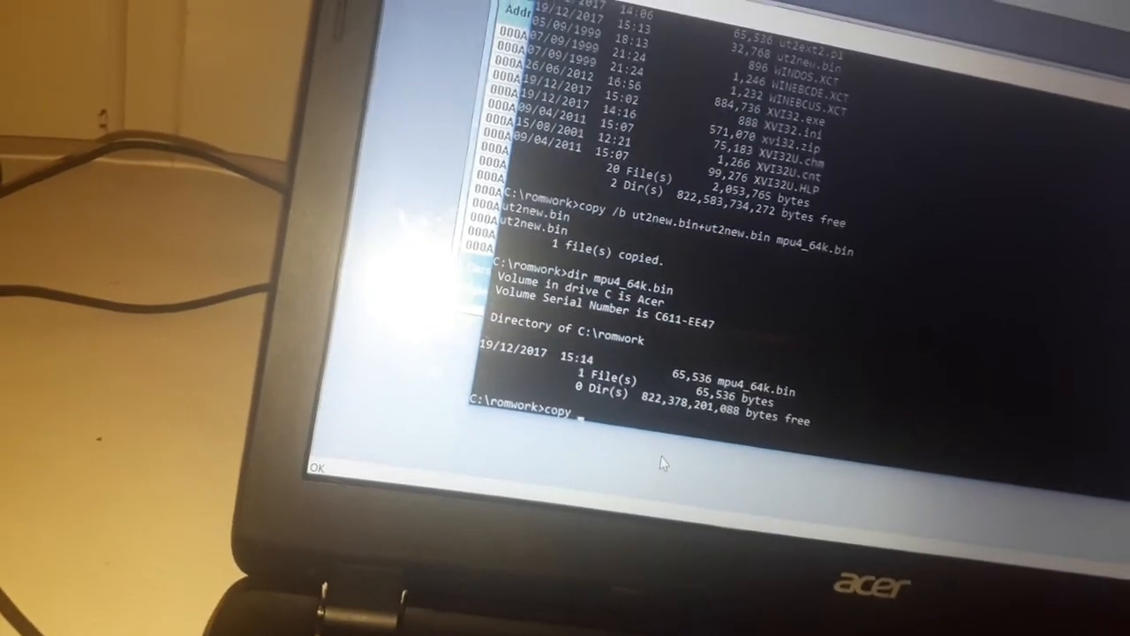
# - Run copy /b mpu4_64k.bin+mpu4_64k.bin mpu4_128k.bin in romwork
pyautogui.write('/b')
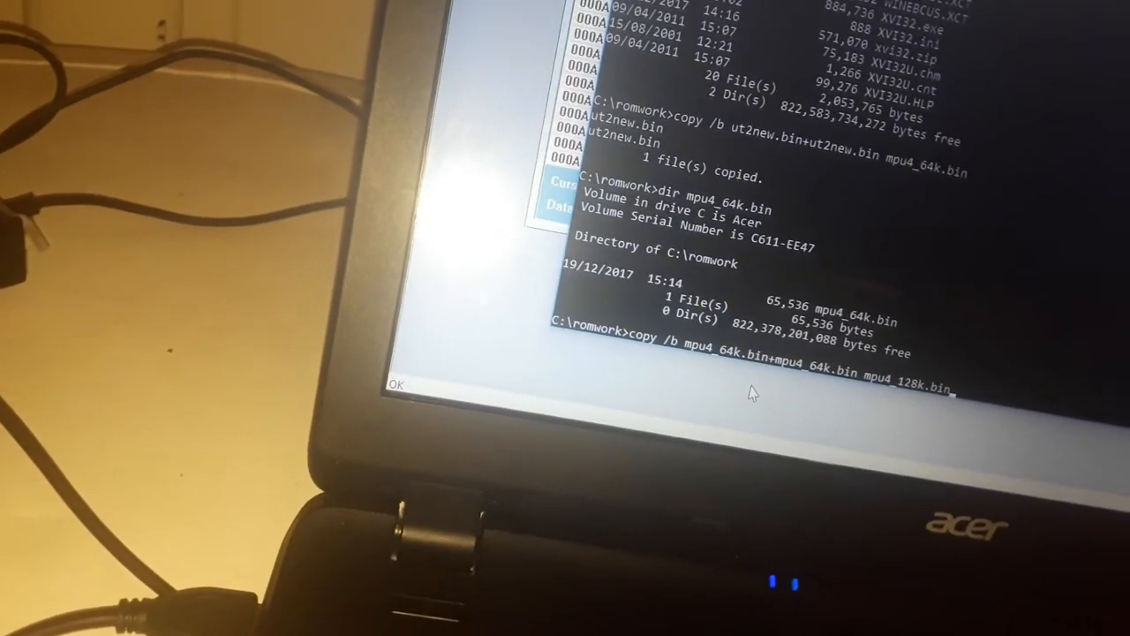
pyautogui.press('Return')
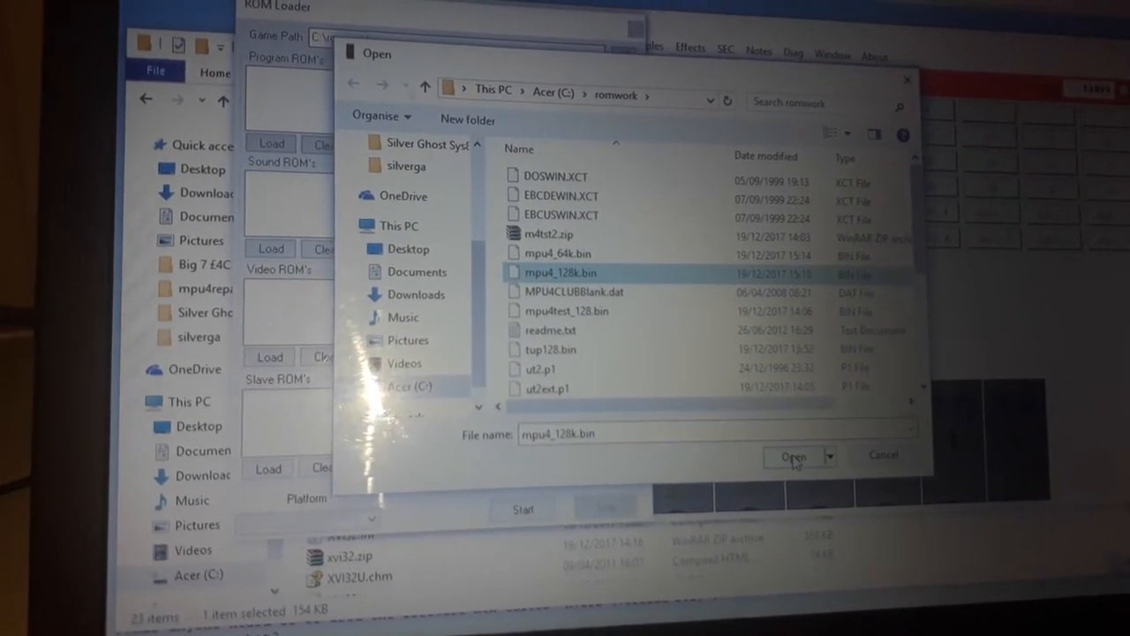
# - Load C:\romwork\mpu4_128k.bin as the program ROM, then cancel a second browse
pyautogui.click(793, 455)
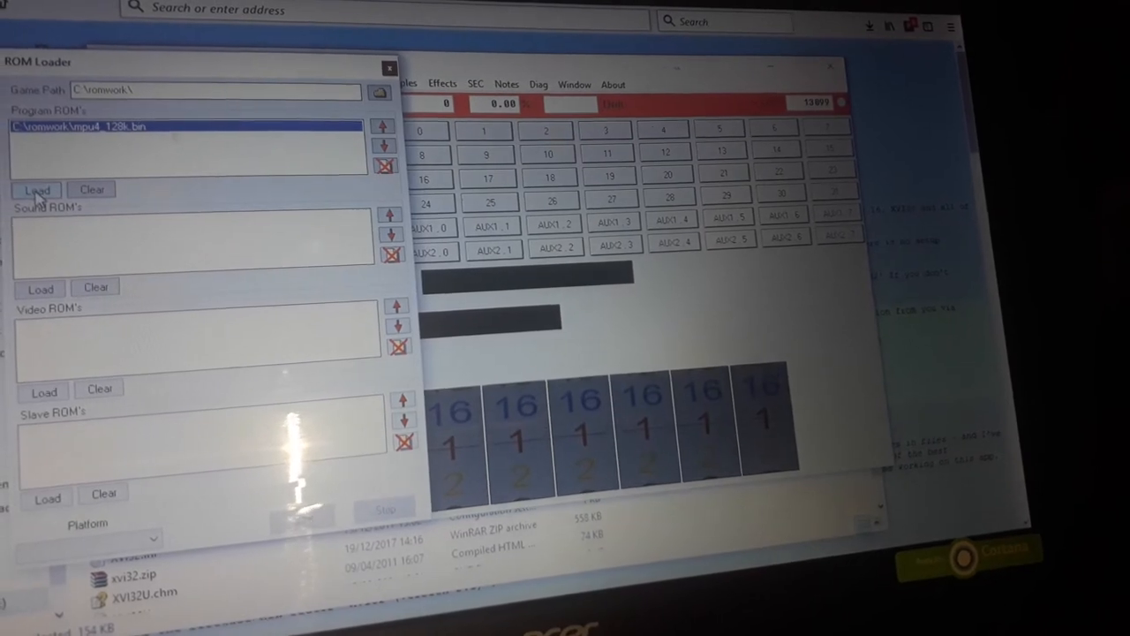
pyautogui.click(38, 189)
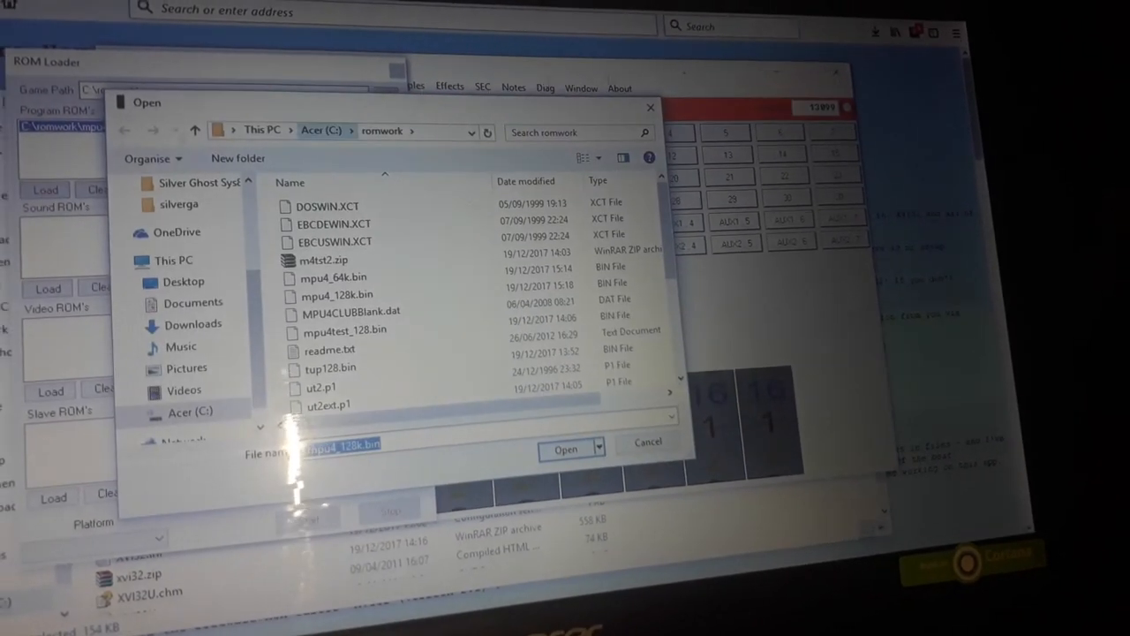
pyautogui.click(565, 449)
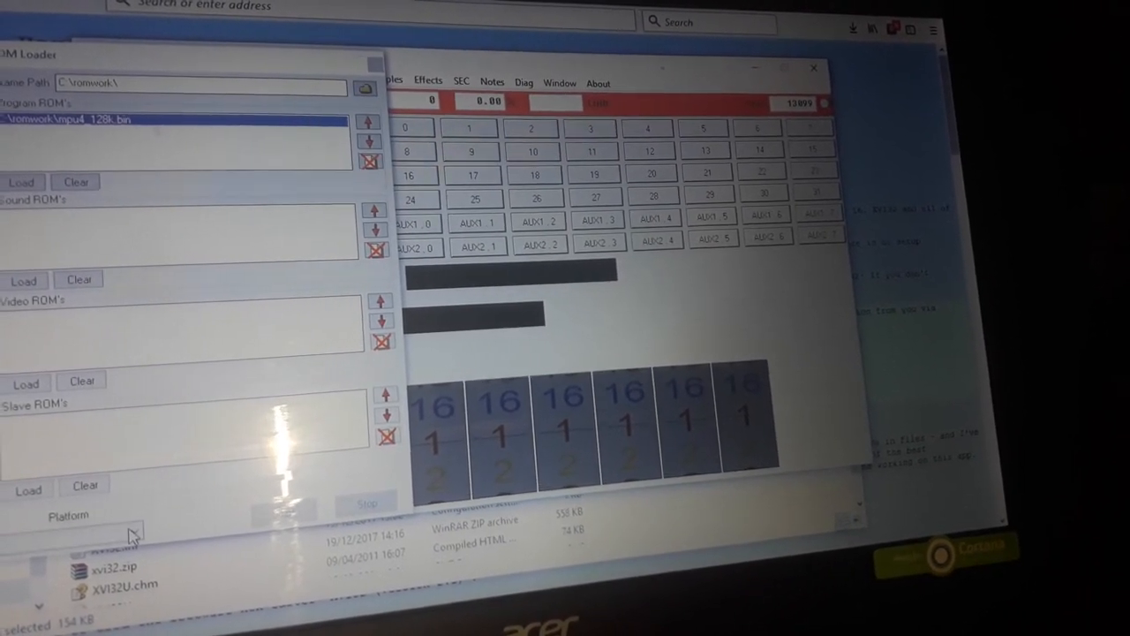
# - Start the ROM to show RS232 FAILURE, then open Game Configuration on the MPU4 tab
pyautogui.click(131, 530)
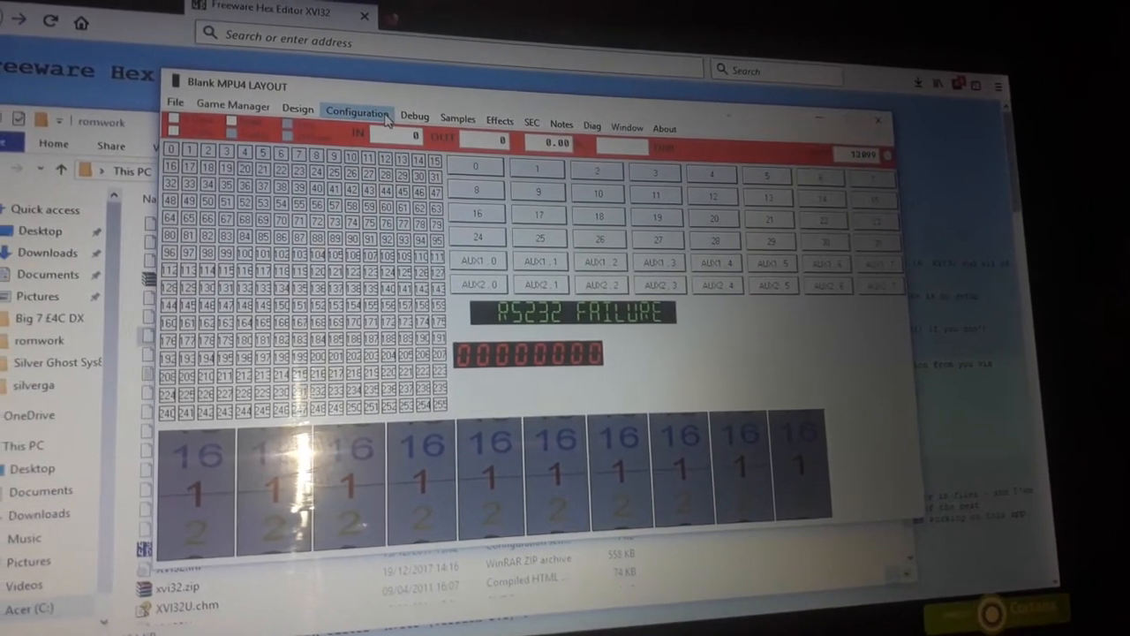
pyautogui.click(357, 113)
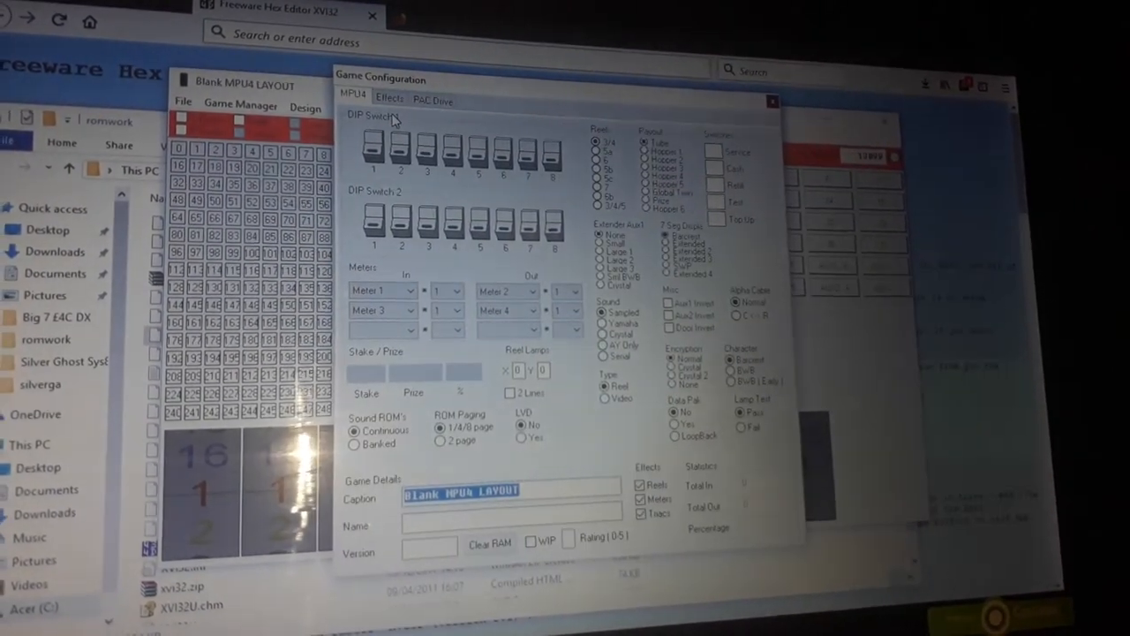